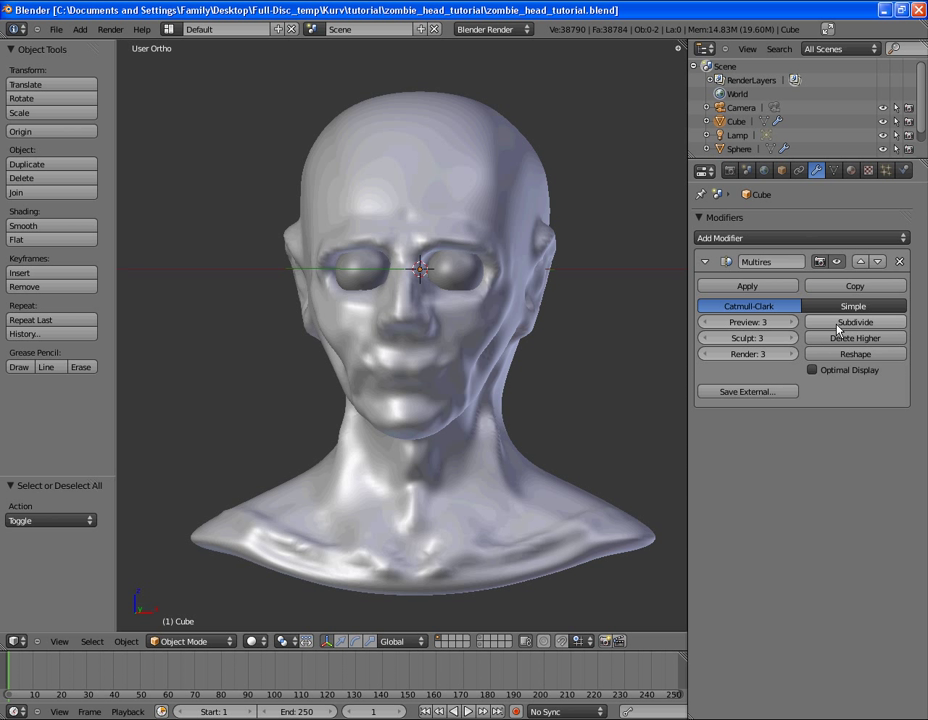
Step: Subdivide the Multires modifier to level 4 and enter Sculpt Mode on the head
click(856, 320)
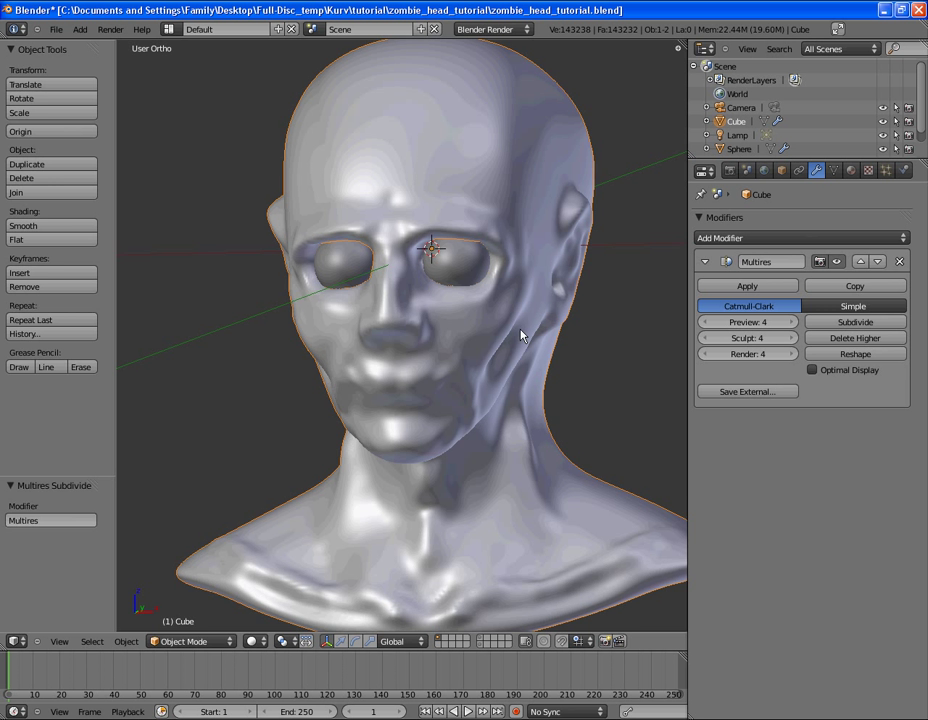
click(184, 640)
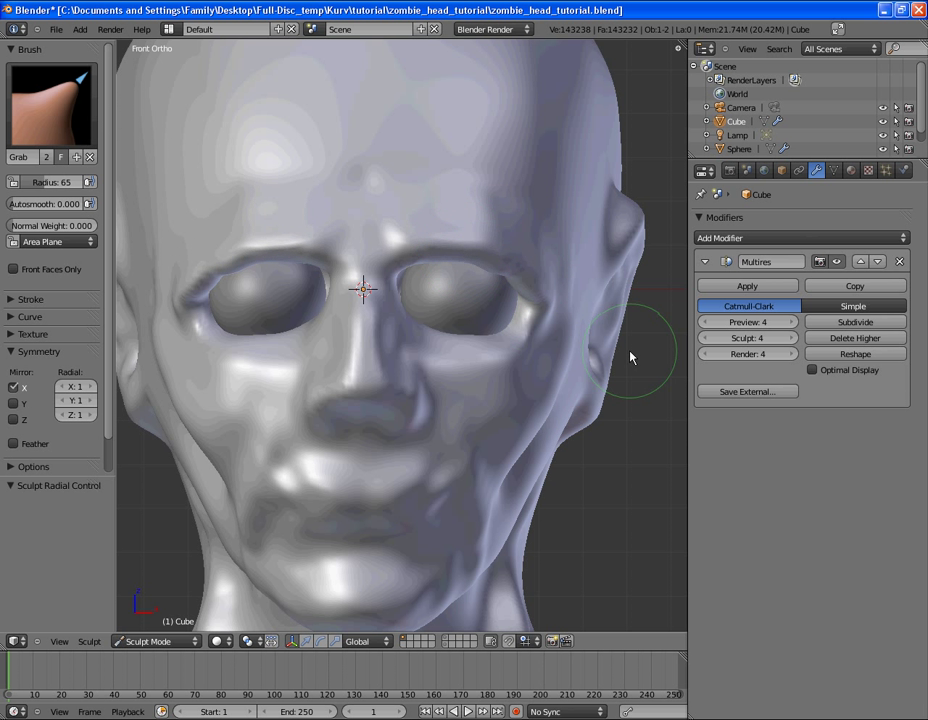
Step: Shape the mouth and sharpen the lip line with the Pinch brush in front view
drag(630, 358, 540, 250)
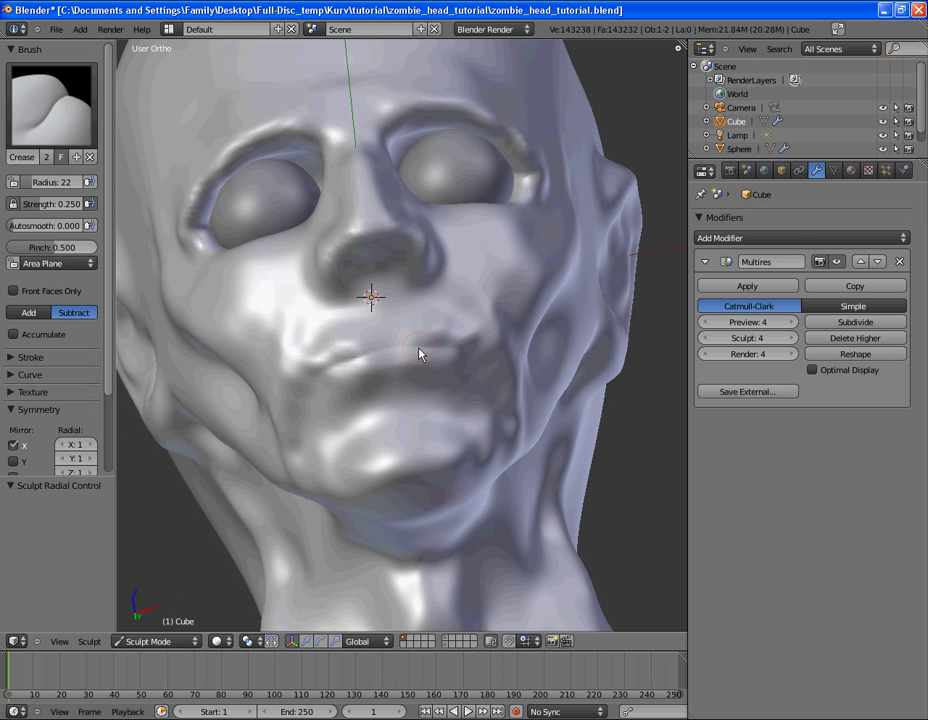
key(KP_1)
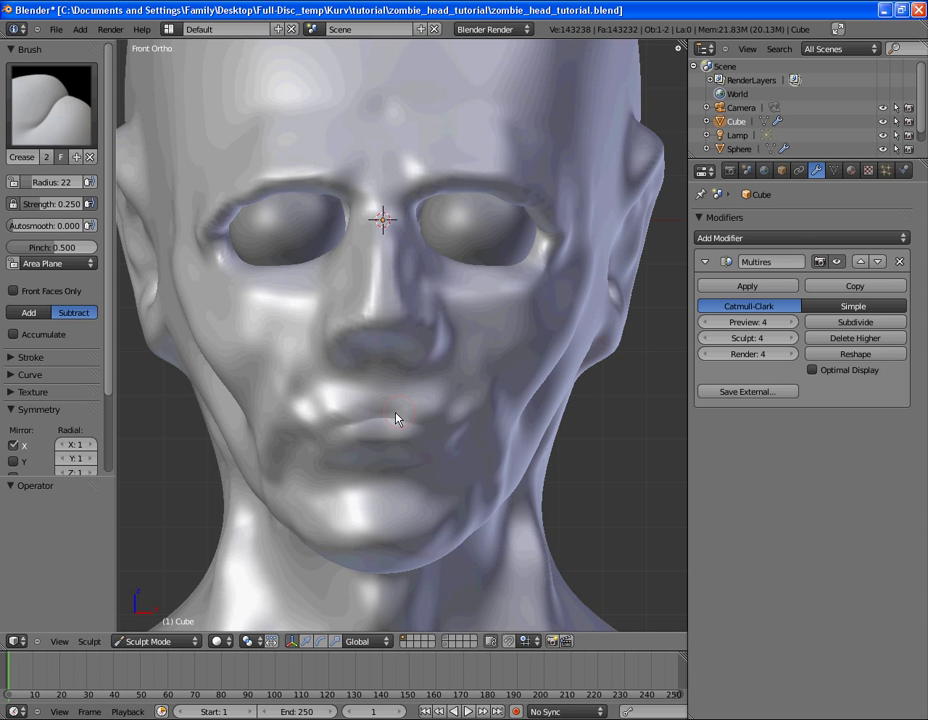
click(50, 104)
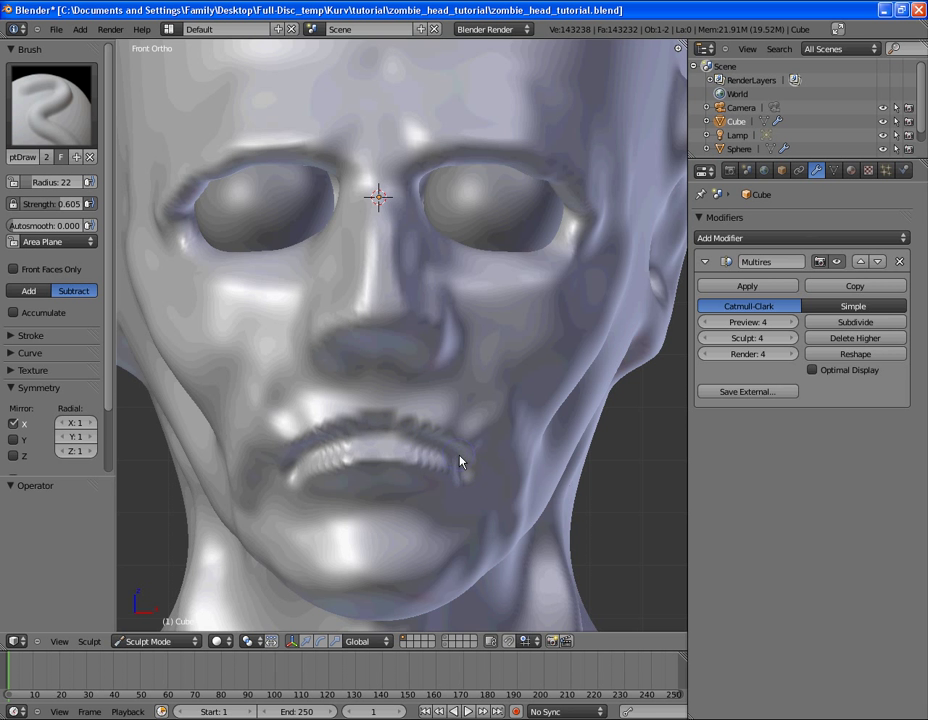
drag(460, 460, 316, 410)
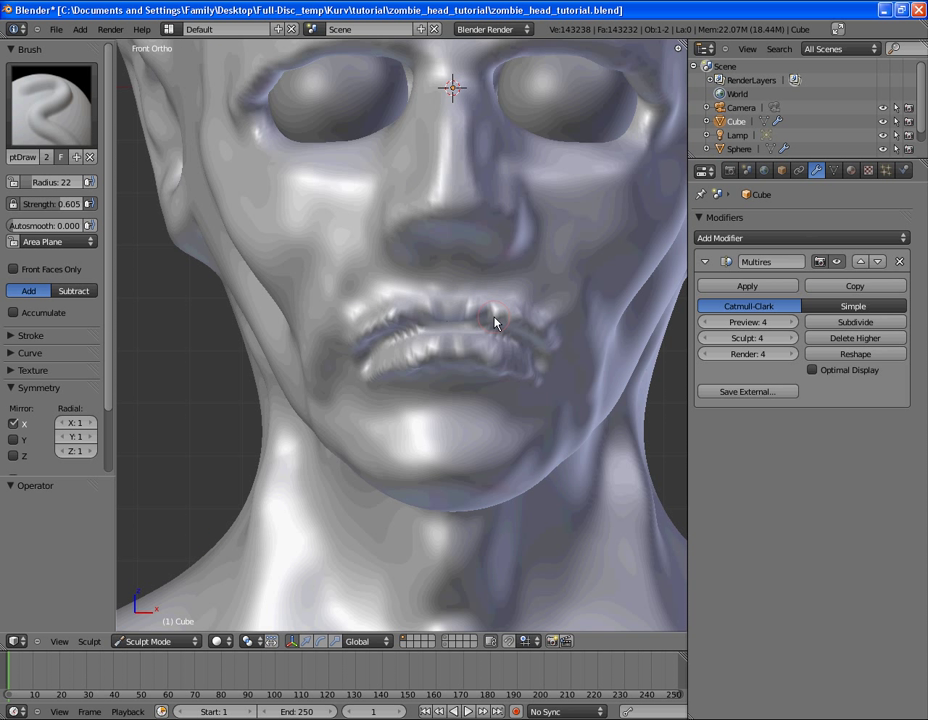
Step: Carve deep wrinkles into the lips and smooth the skin beside and below the mouth
drag(496, 324, 548, 378)
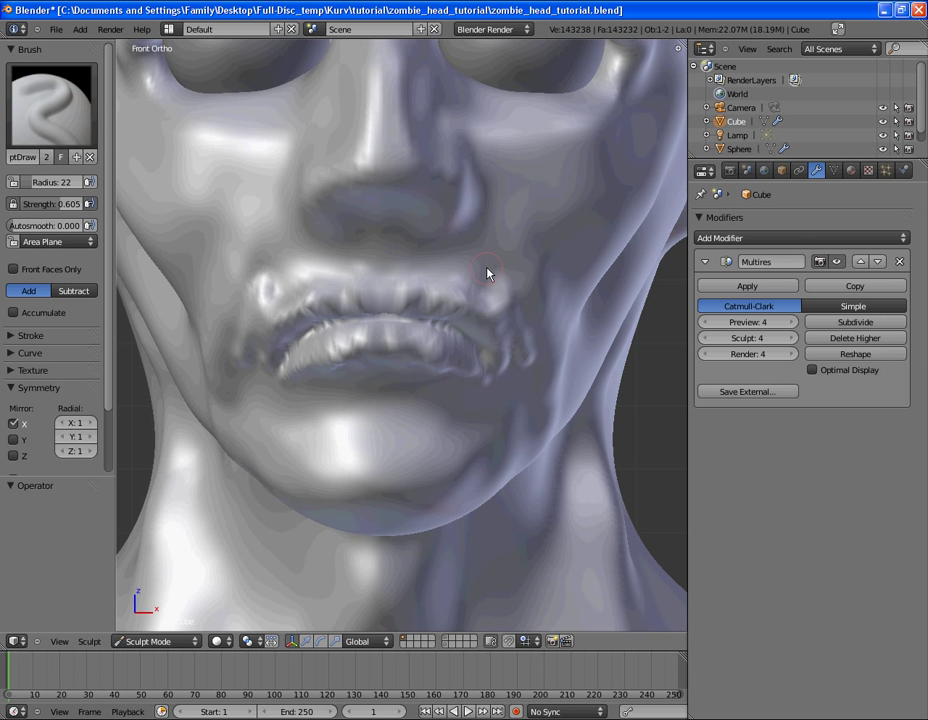
drag(490, 274, 528, 408)
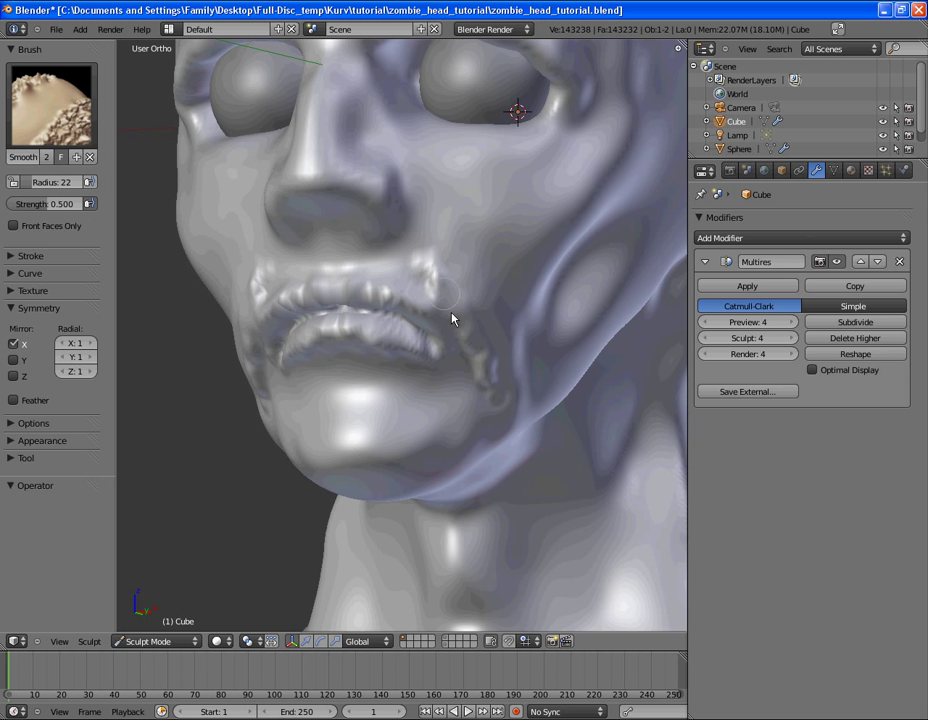
drag(452, 318, 484, 408)
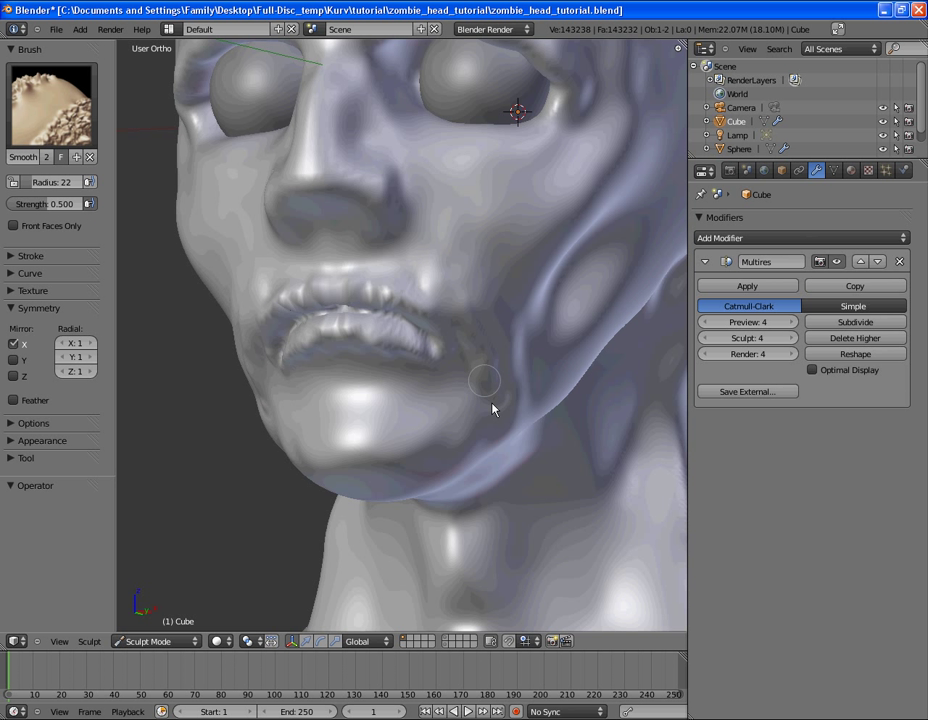
drag(490, 410, 396, 212)
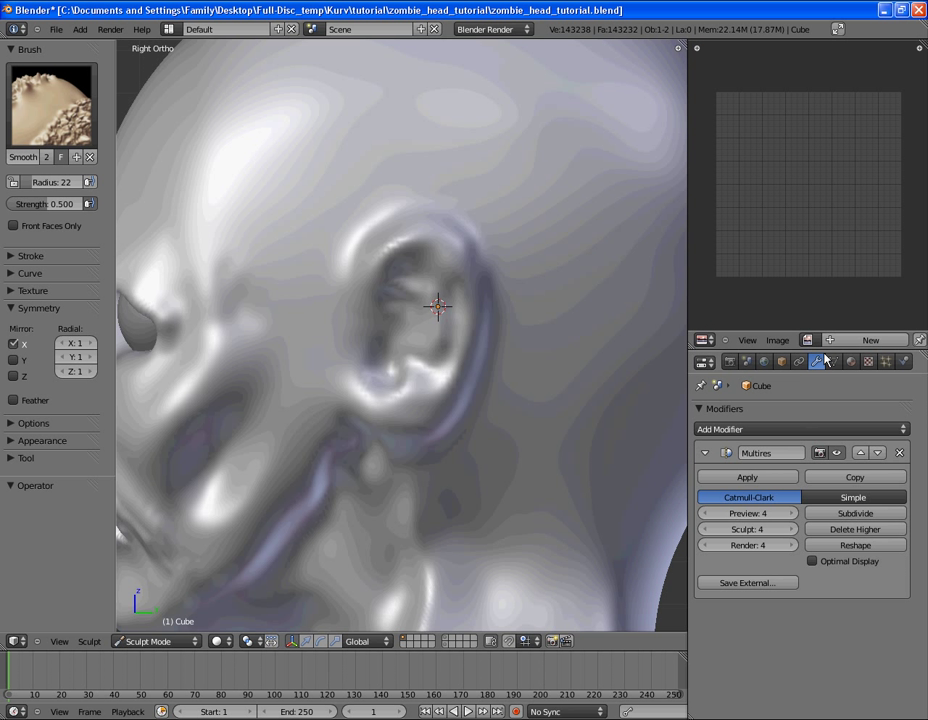
Step: Load the real ear reference photo into the Image Editor via Image > Open
click(776, 340)
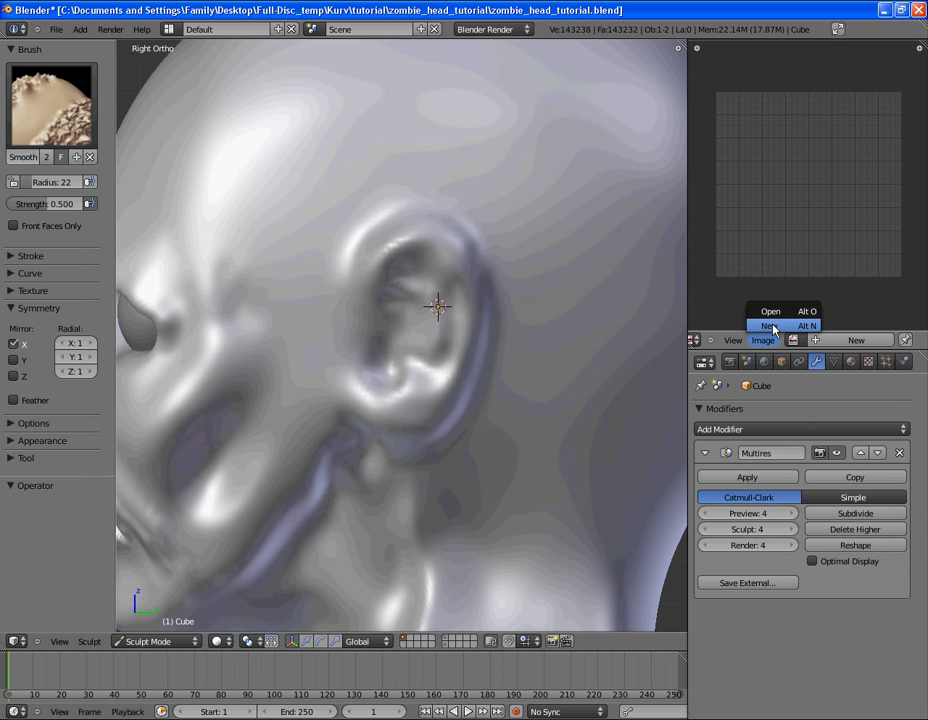
click(770, 312)
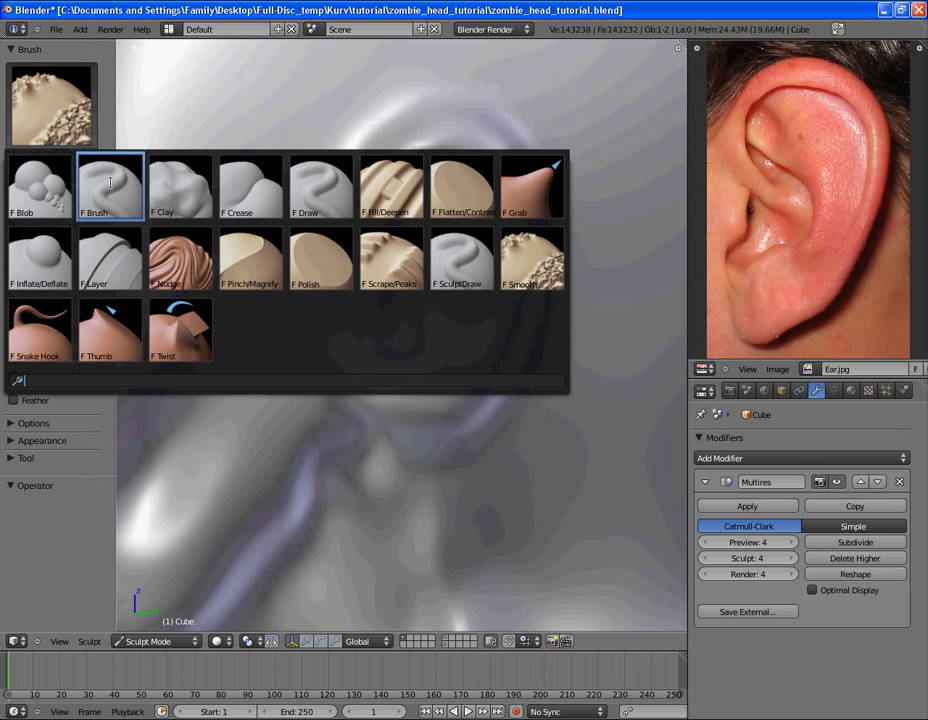
Step: Build up the ear's outer rim and upper and inner folds with the standard sculpt brush
click(110, 188)
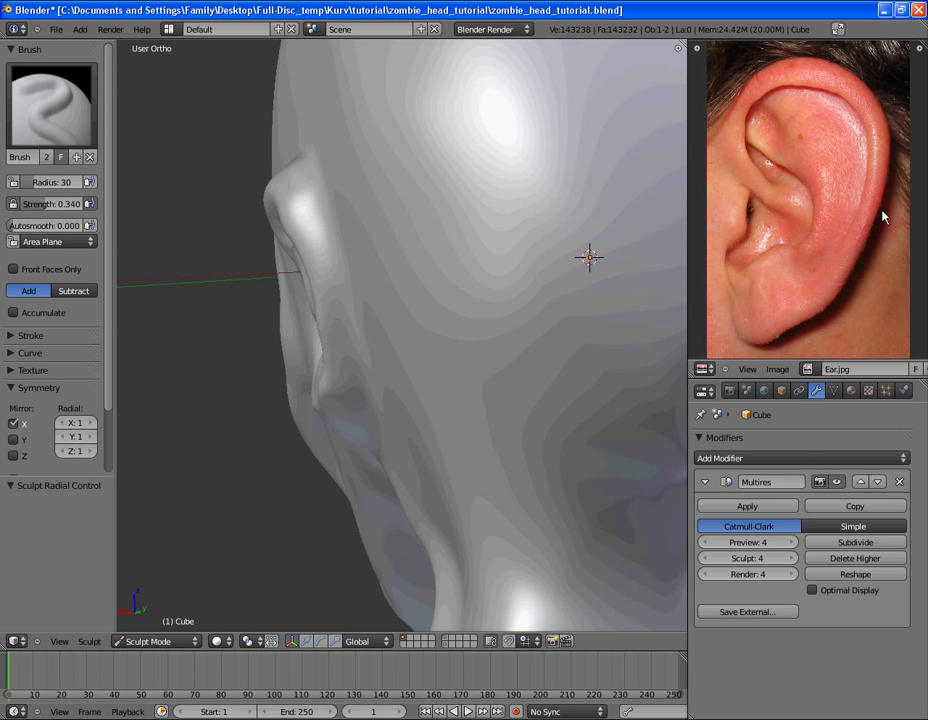
mouse_move(884, 272)
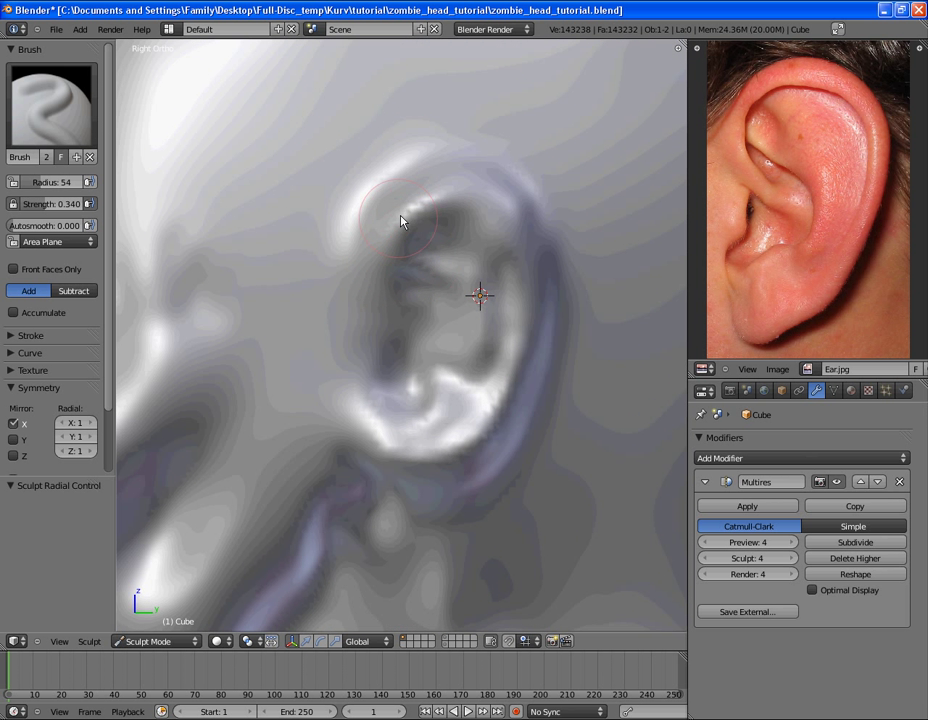
drag(400, 220, 506, 412)
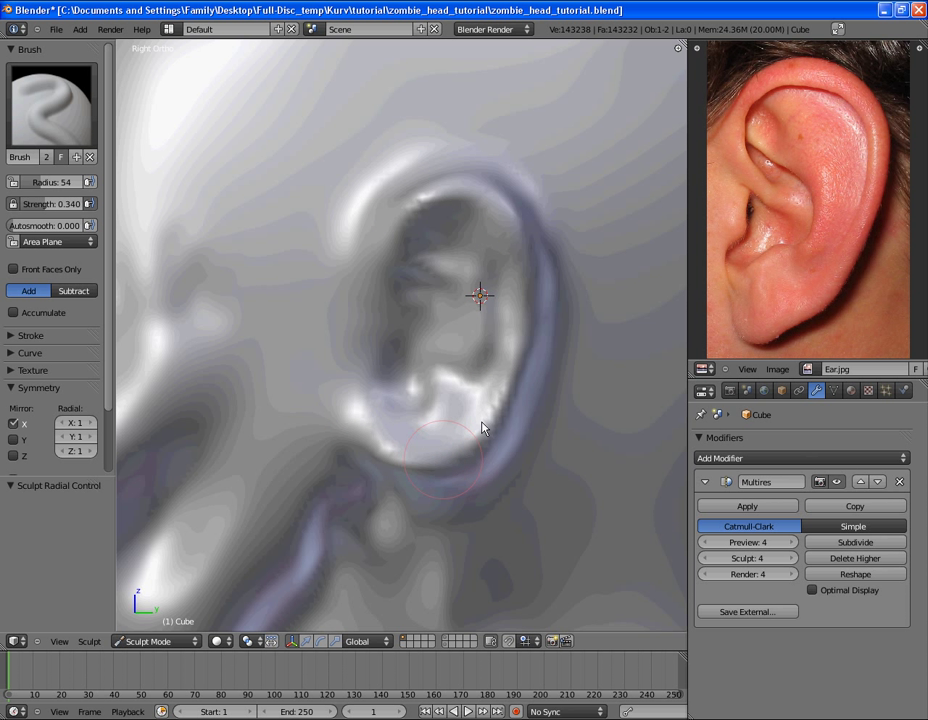
drag(480, 430, 416, 204)
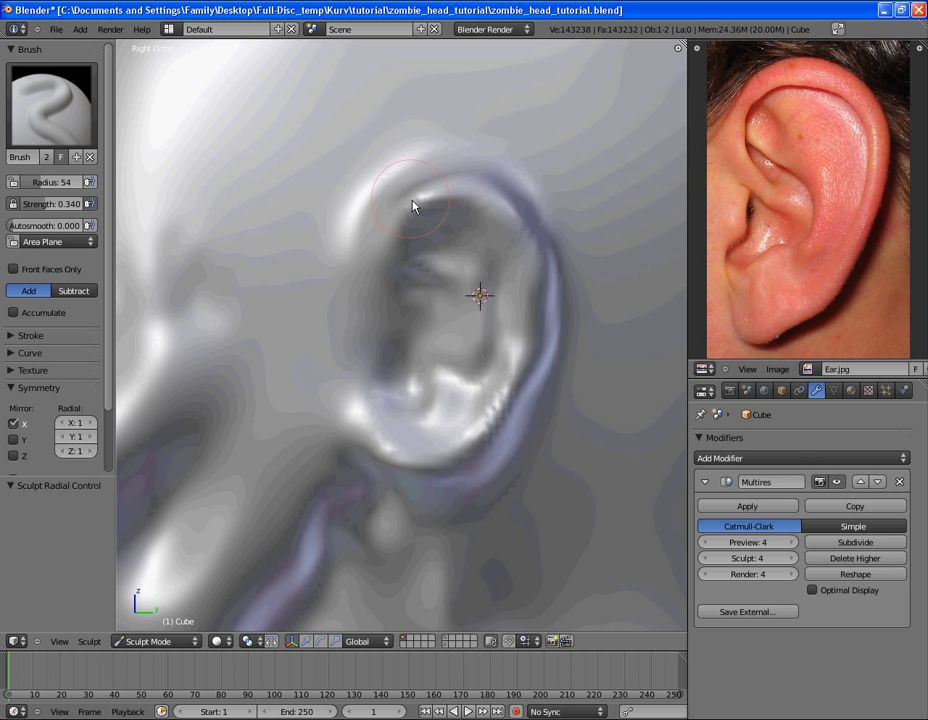
drag(416, 204, 436, 480)
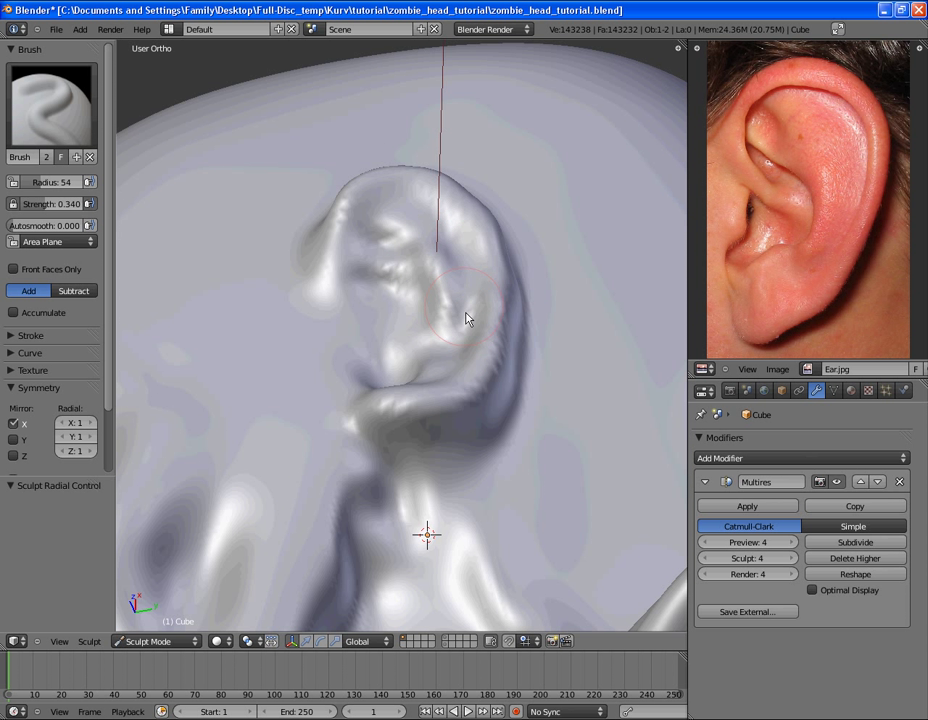
drag(470, 318, 360, 304)
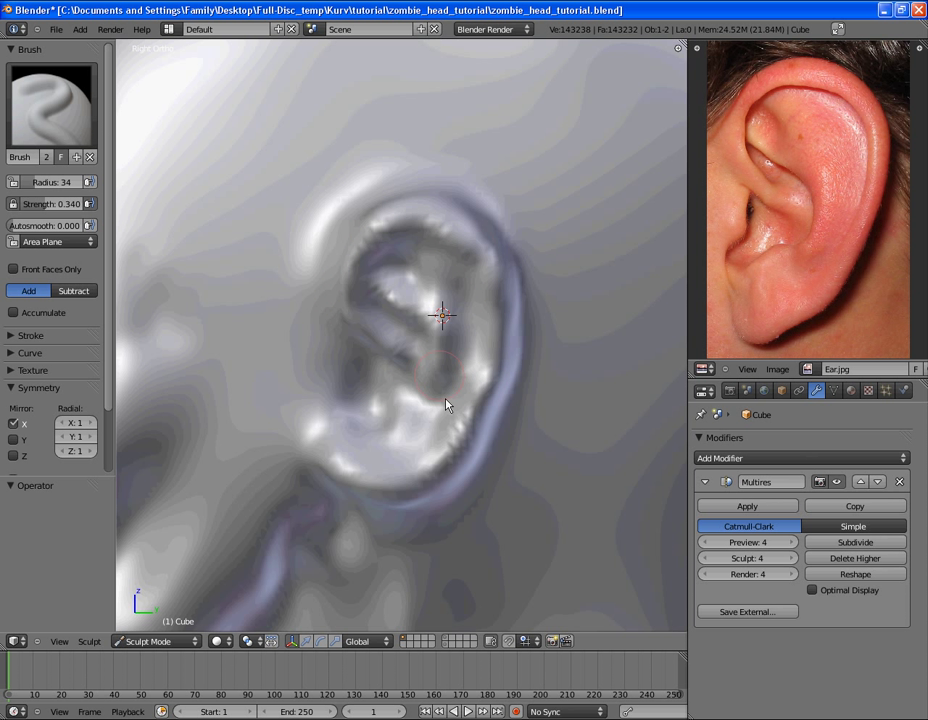
mouse_move(674, 362)
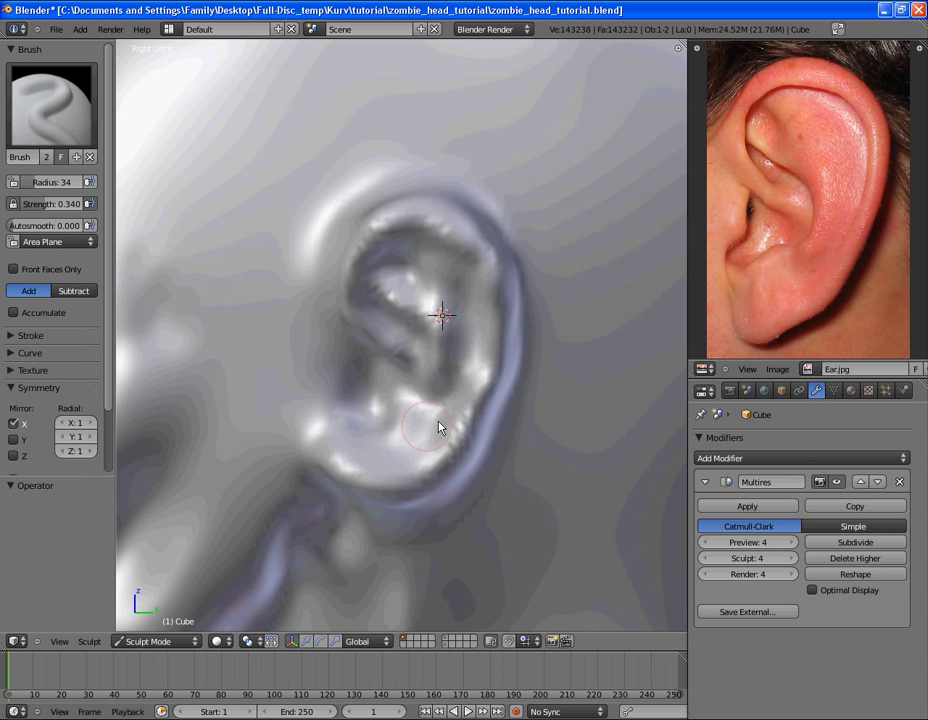
mouse_move(436, 390)
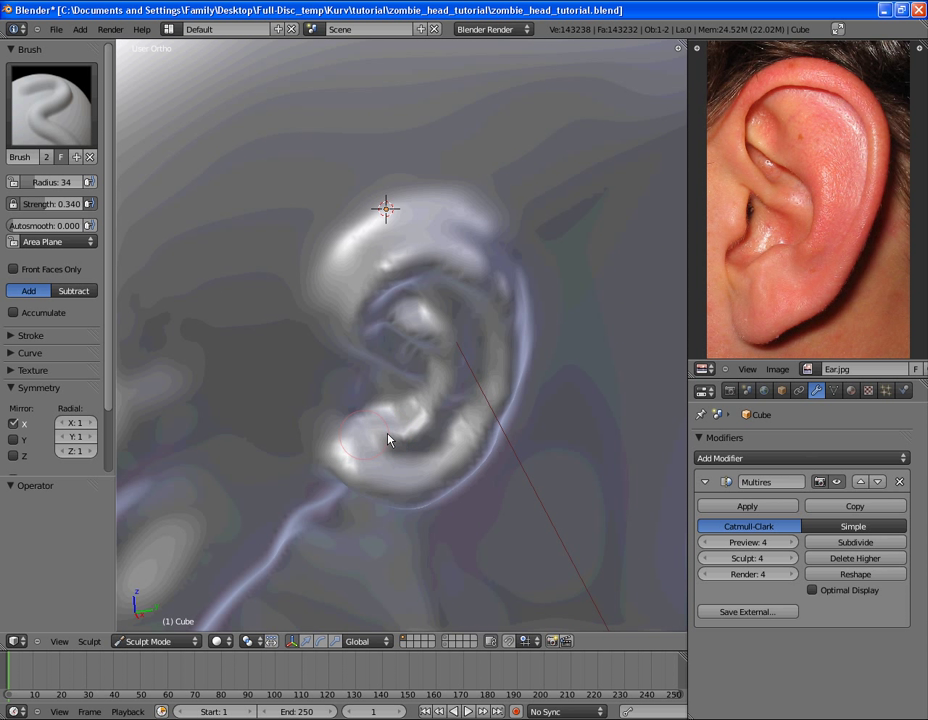
Step: Smooth the bumpy surface of the sculpted ear with the Smooth brush
click(388, 450)
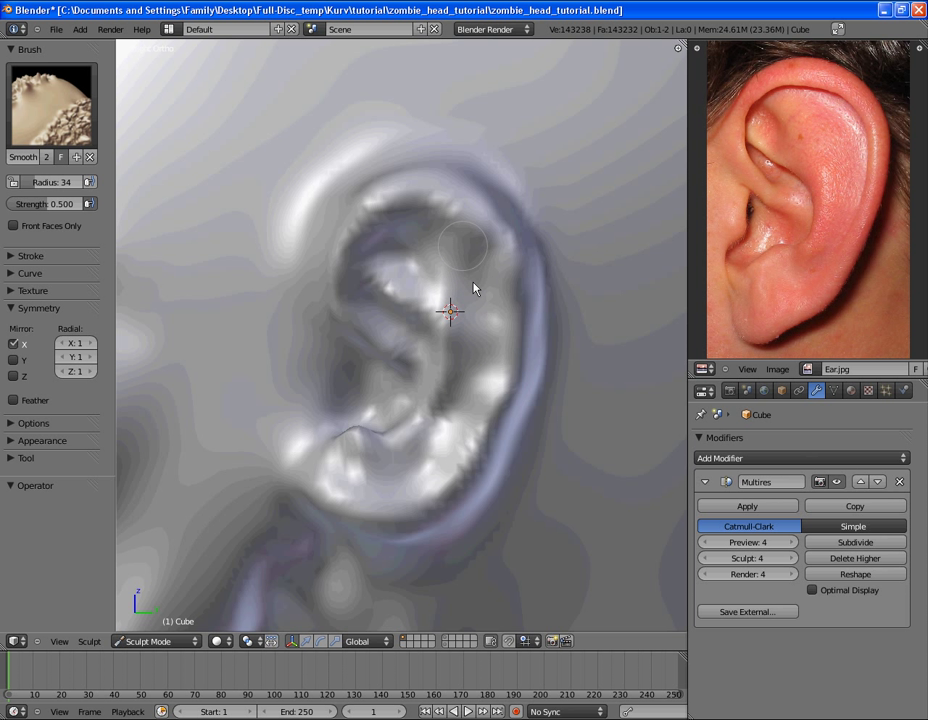
drag(476, 288, 388, 378)
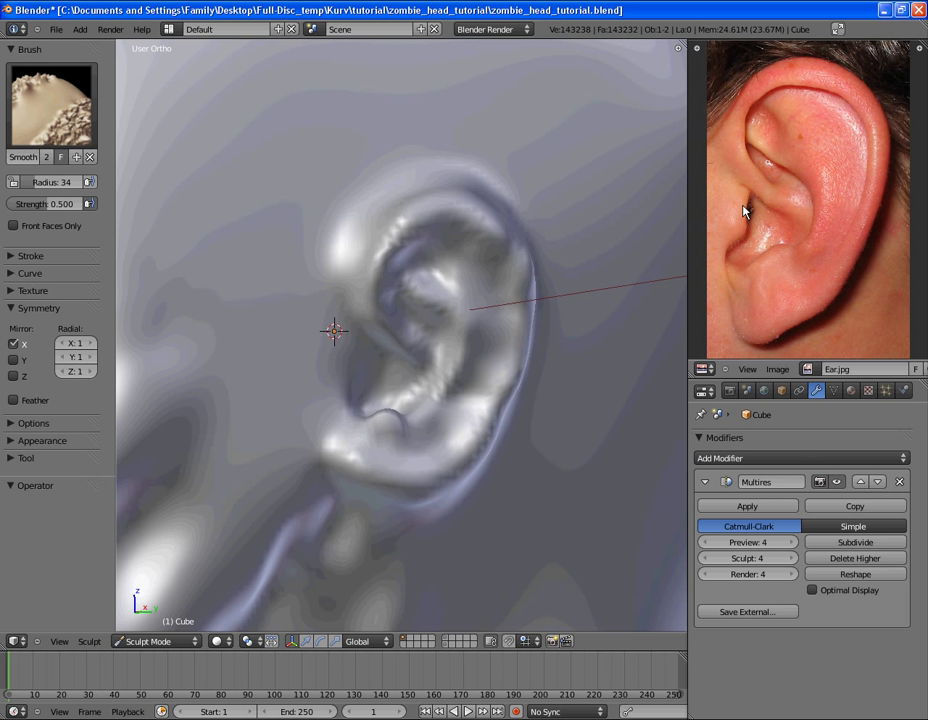
Step: Choose the SculptDraw brush and deepen the ear's inner fold along the reference
click(50, 108)
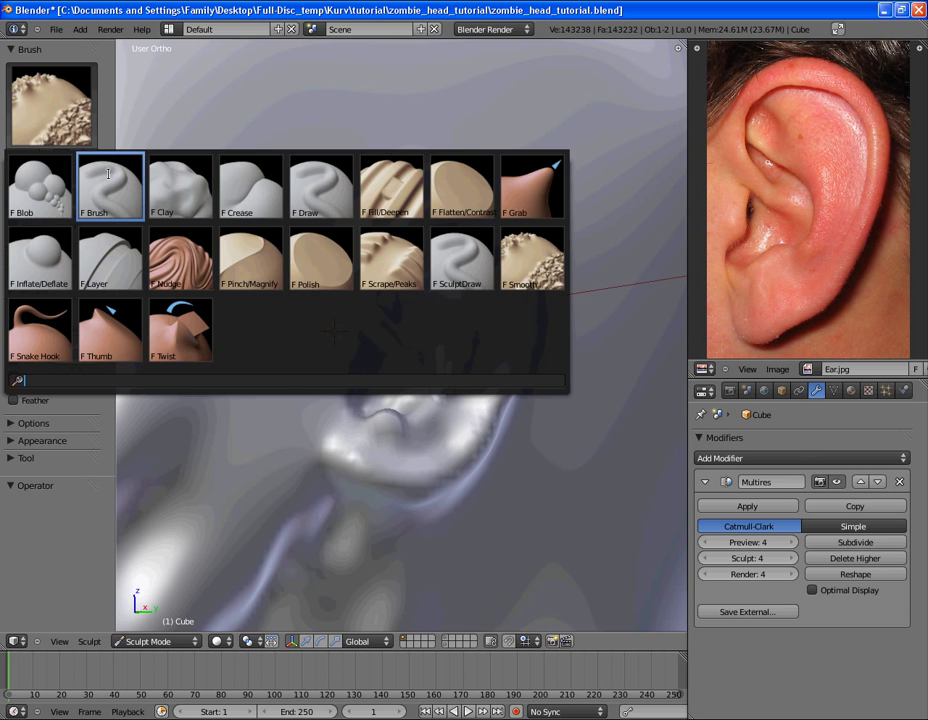
click(108, 186)
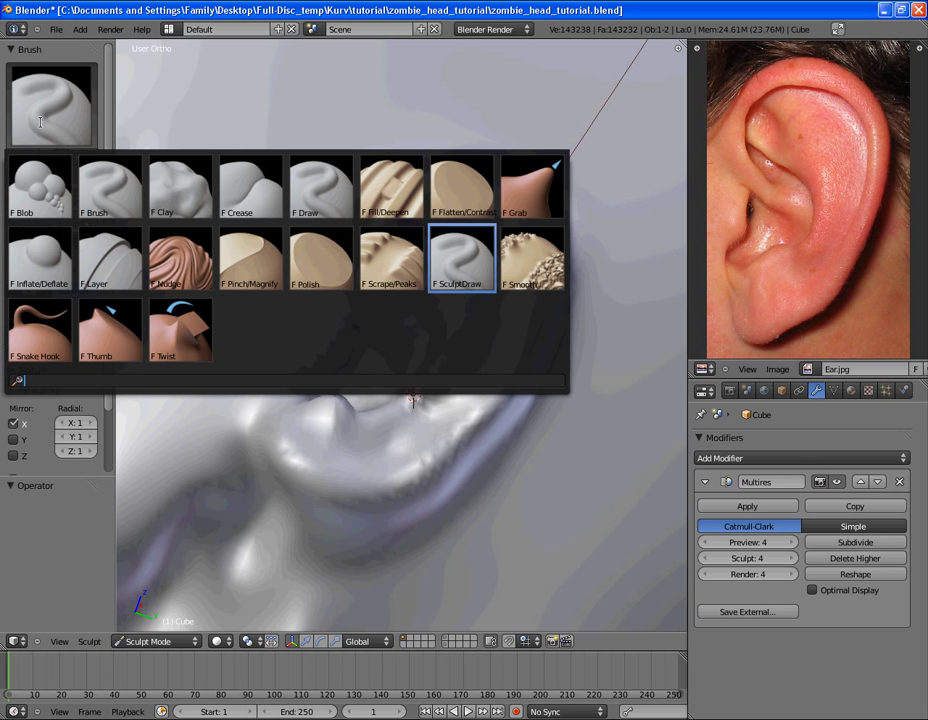
click(460, 258)
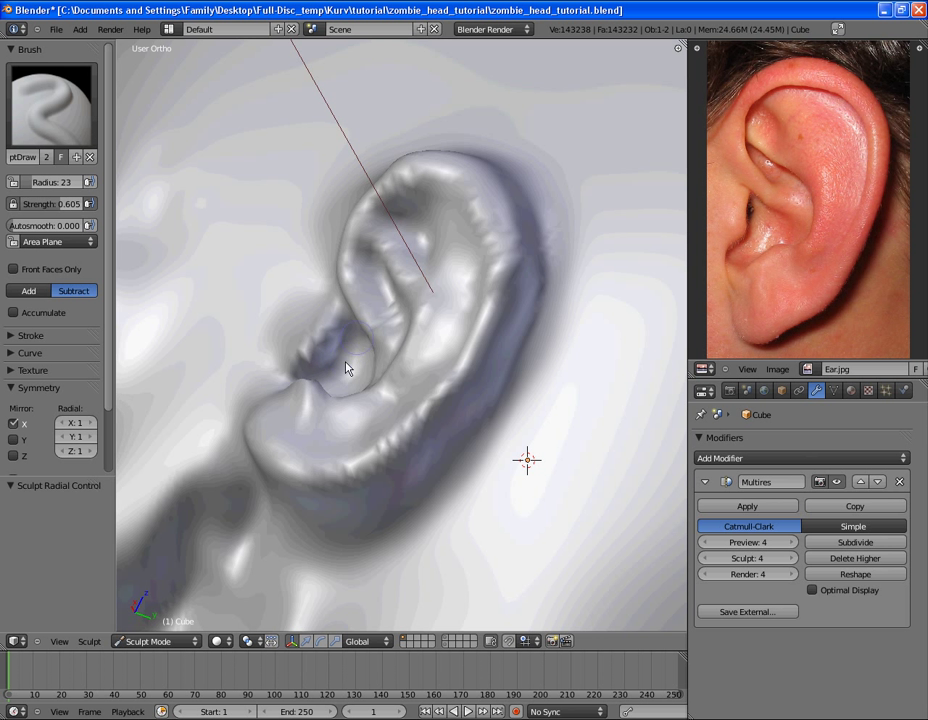
click(340, 368)
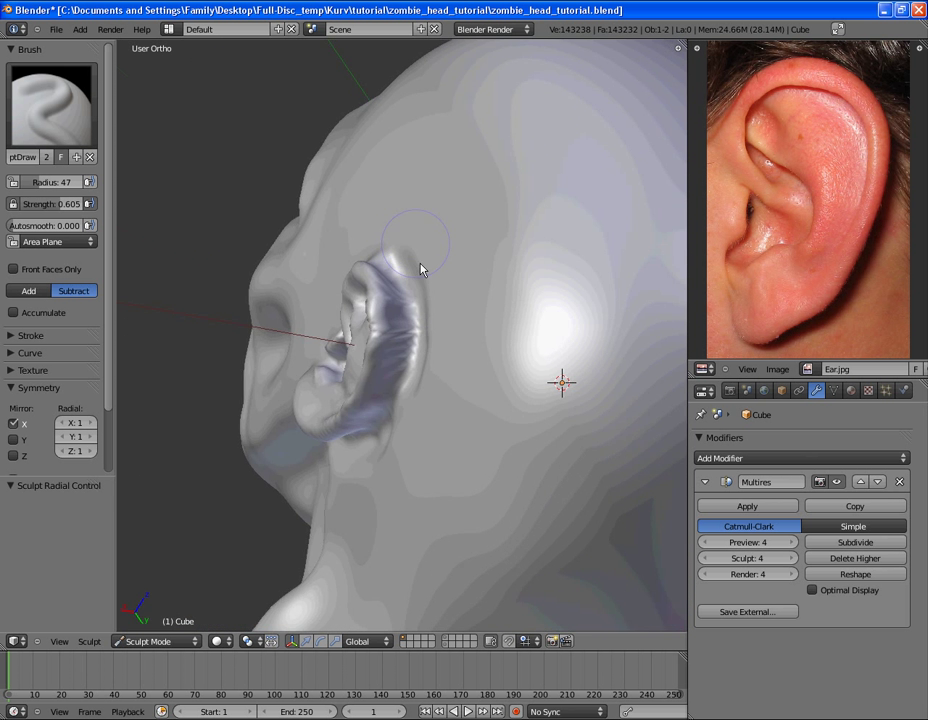
Step: Shape the ear's outer edge, then smooth the ear where it joins the head
drag(420, 270, 476, 290)
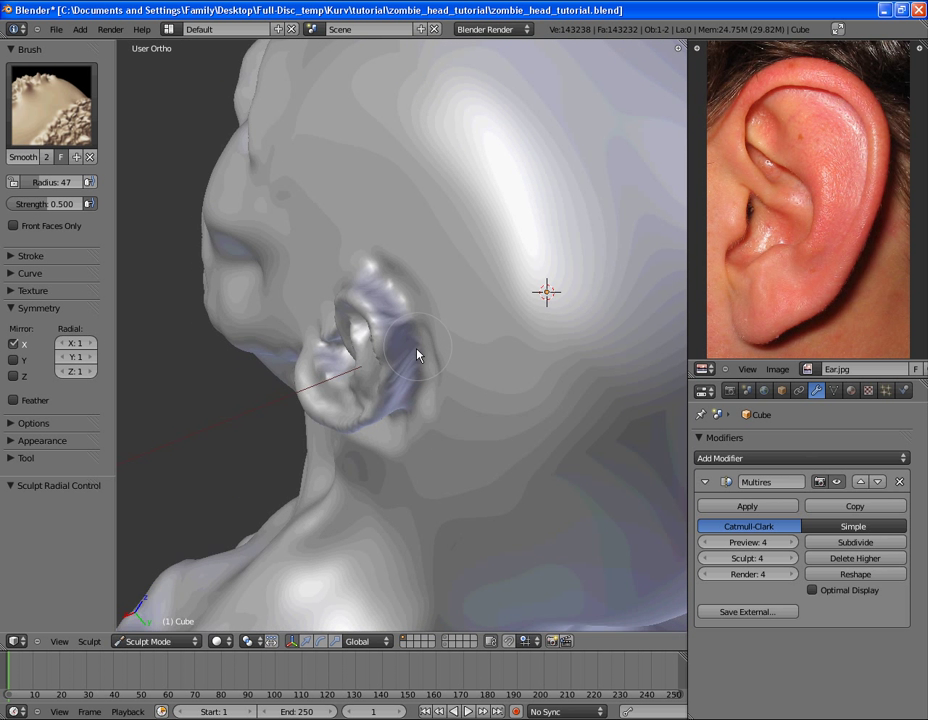
drag(420, 350, 440, 280)
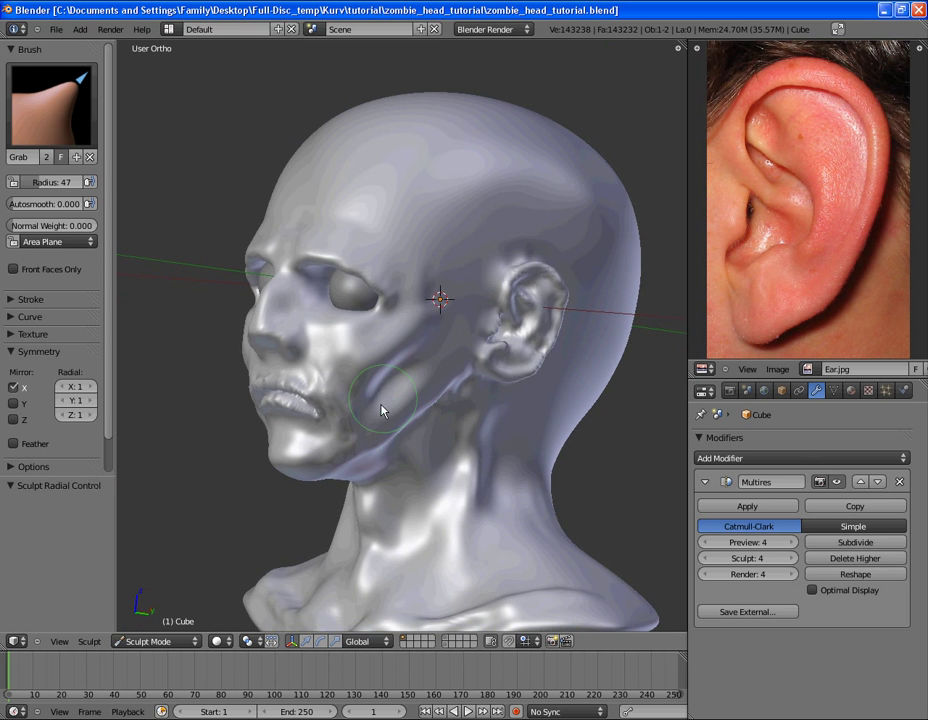
Step: Pull the cheek into a new shape with Grab and build up form around the eye
drag(380, 410, 376, 450)
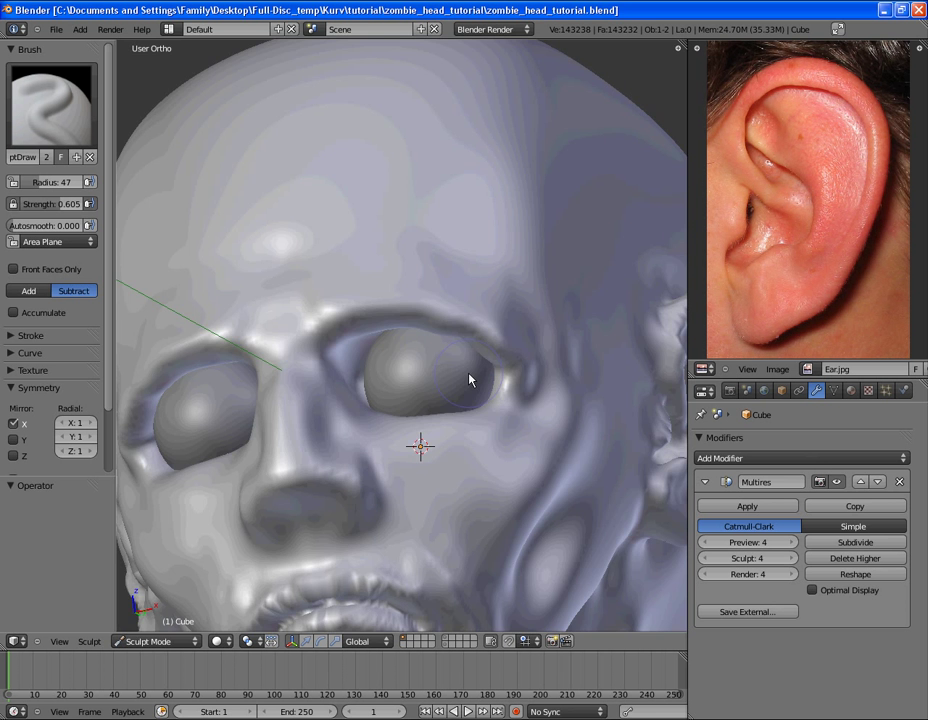
drag(470, 380, 556, 394)
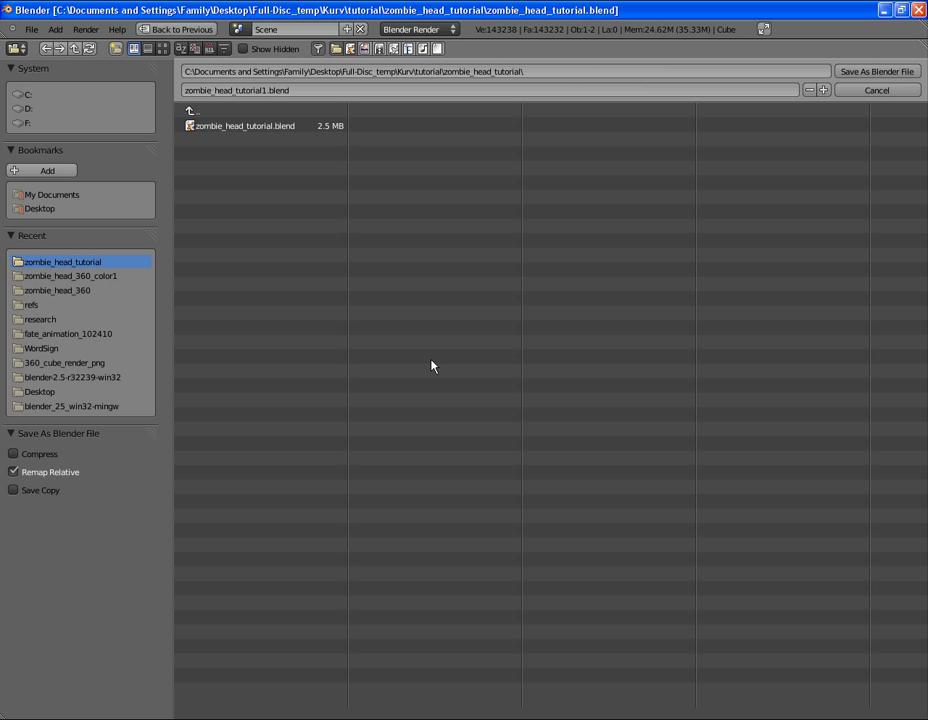
Step: Save the sculpt as the incremented file zombie_head_tutorial1.blend
click(876, 72)
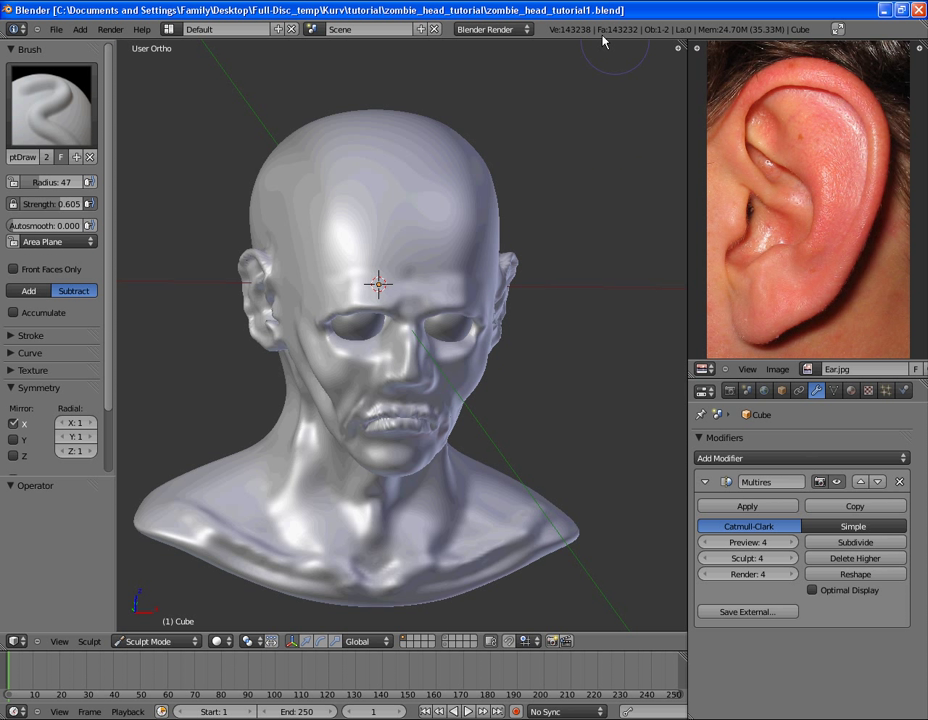
mouse_move(516, 376)
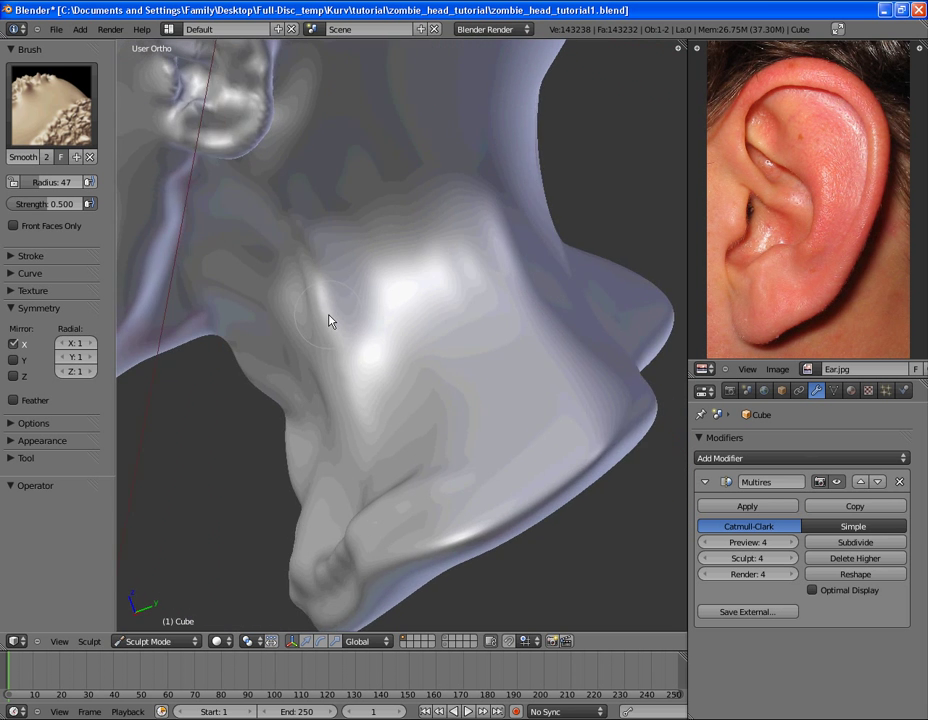
Step: Smooth the neck surface, then view the head from the Right Ortho side
drag(332, 320, 436, 352)
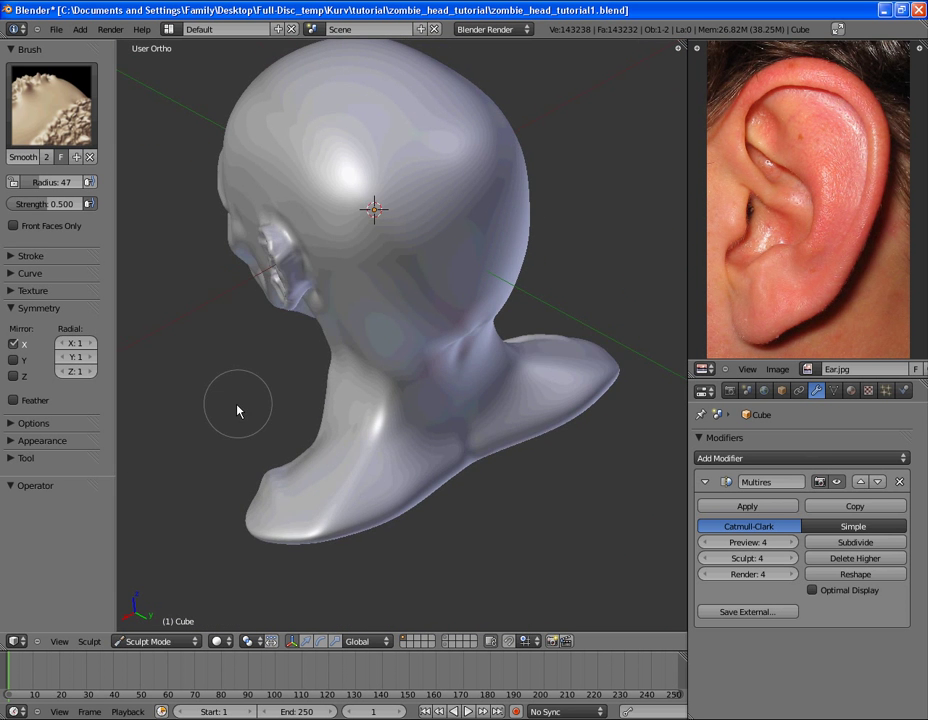
drag(238, 410, 330, 420)
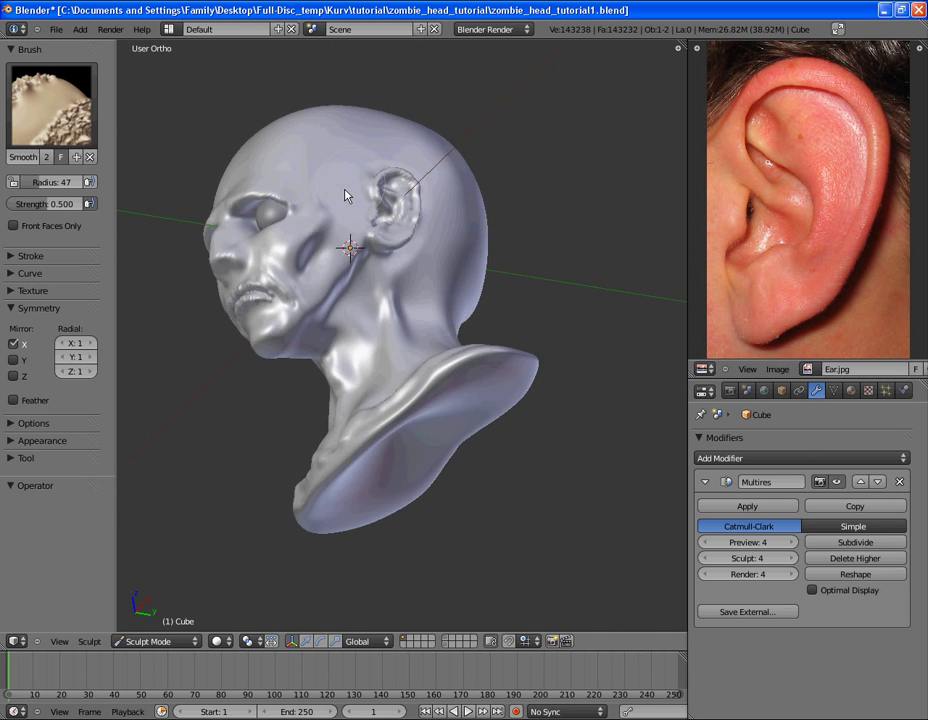
key(KP_3)
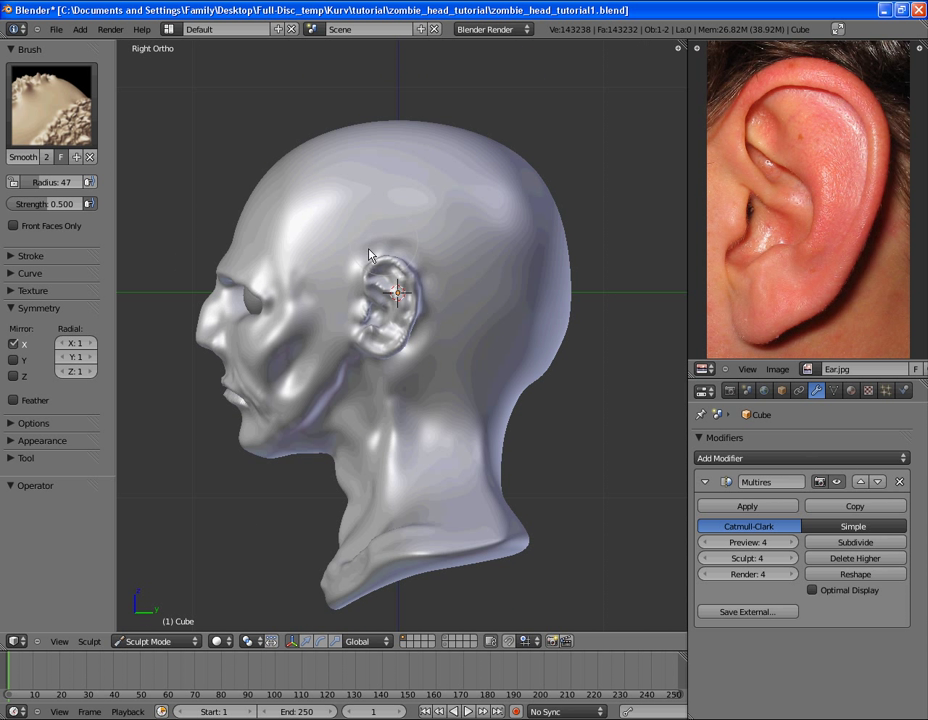
mouse_move(568, 320)
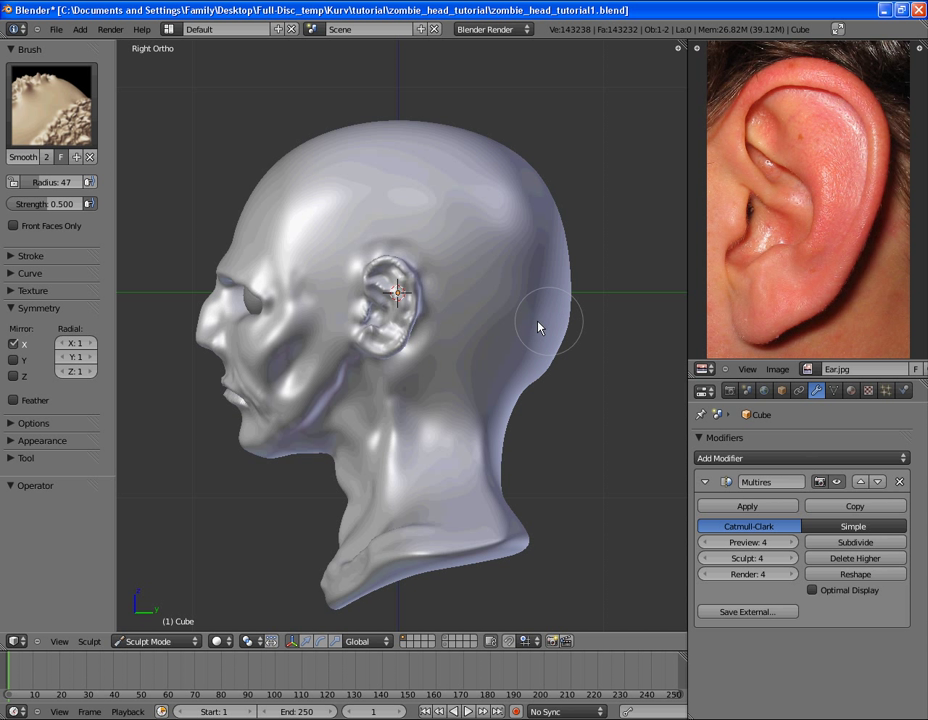
mouse_move(430, 400)
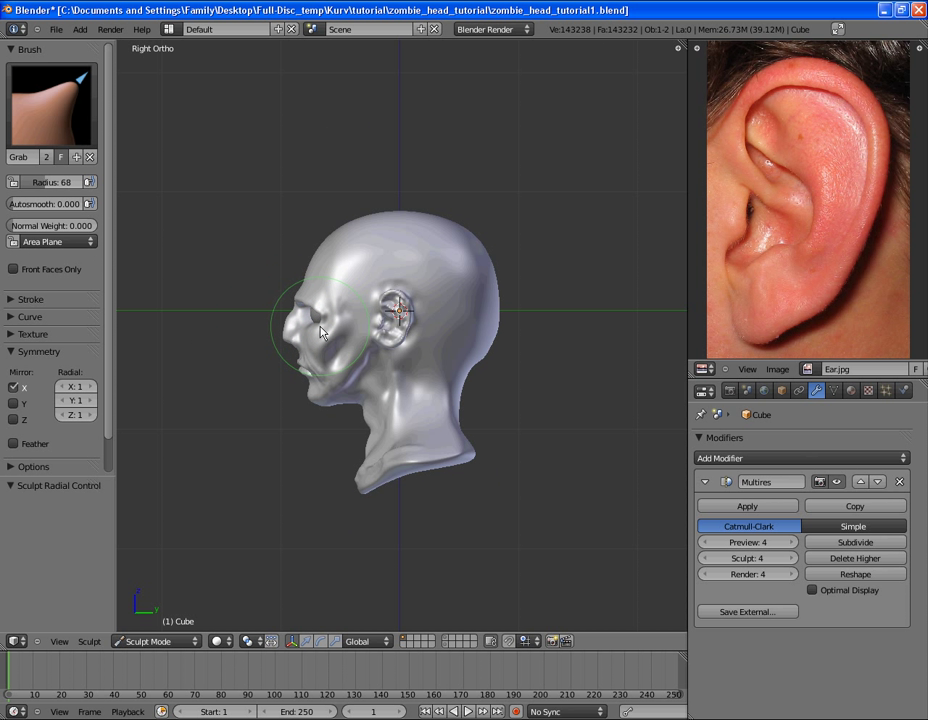
Step: Grab the face and skull top outward to enlarge and elongate the cranium
drag(322, 330, 336, 264)
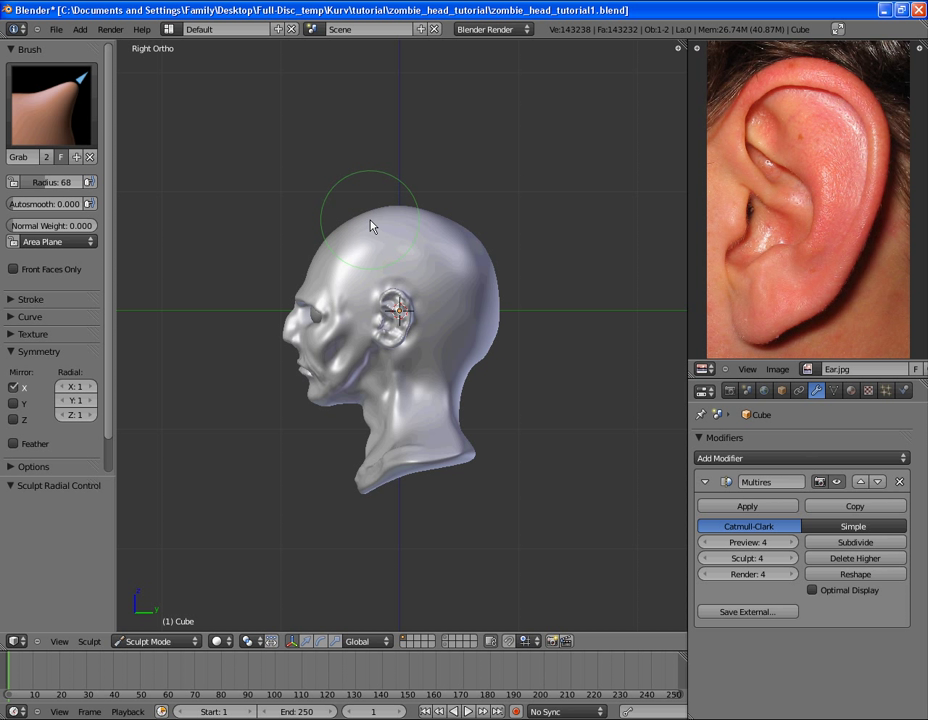
drag(370, 224, 444, 224)
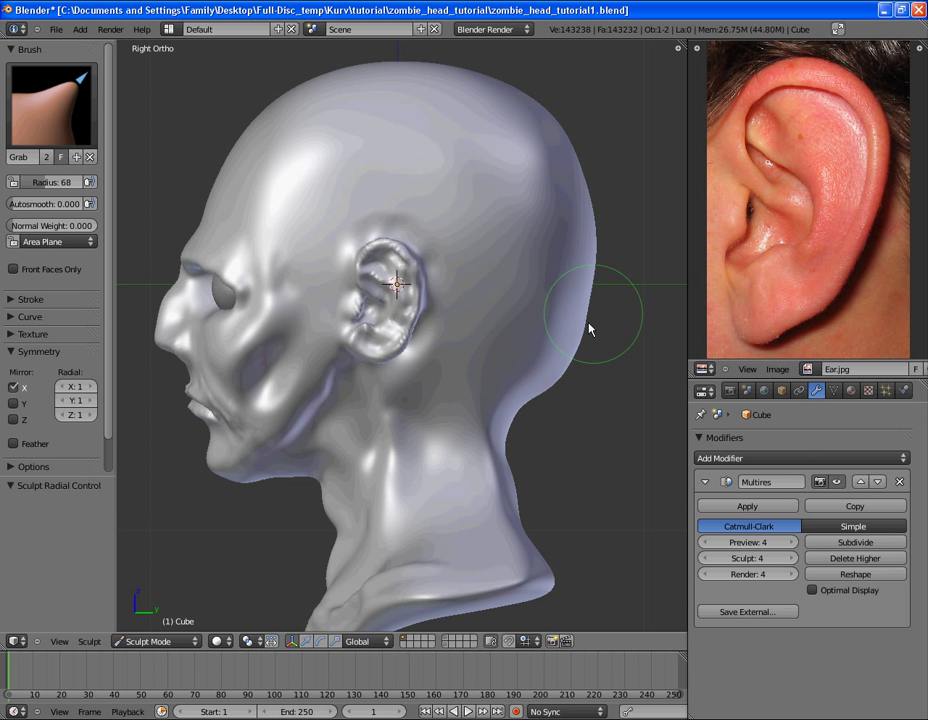
mouse_move(556, 138)
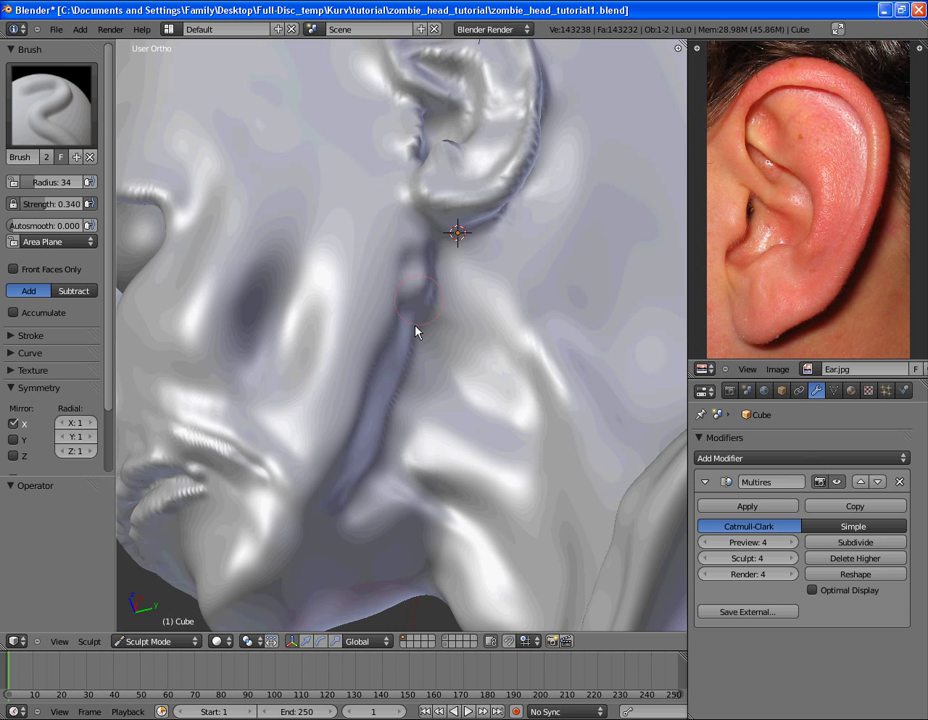
Step: Carve a crease in the neck below the ear, then orbit round to inspect the face
drag(418, 332, 380, 398)
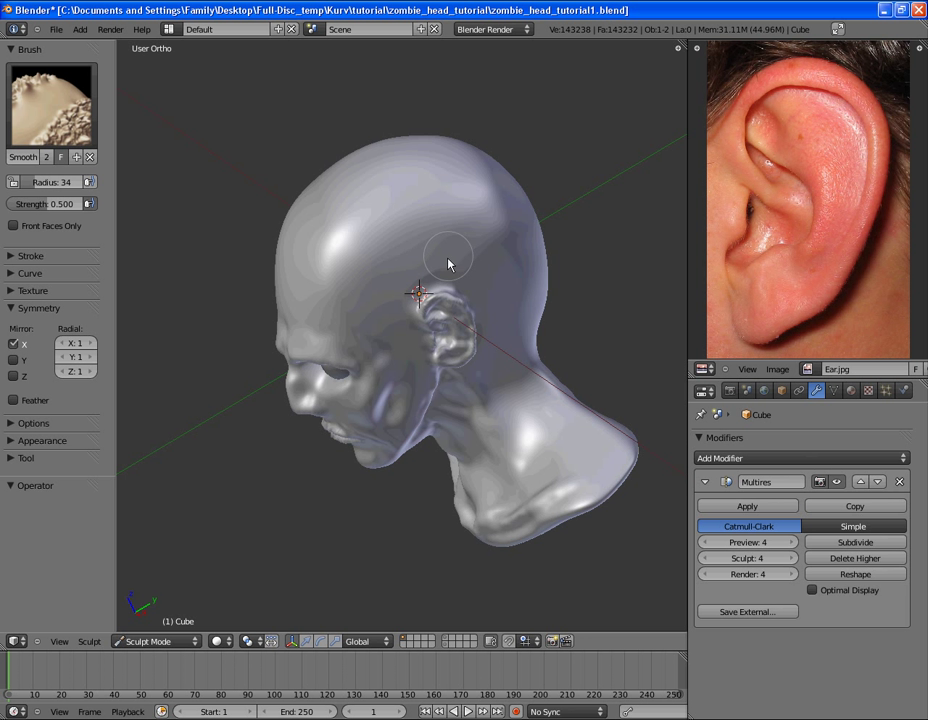
drag(448, 264, 460, 252)
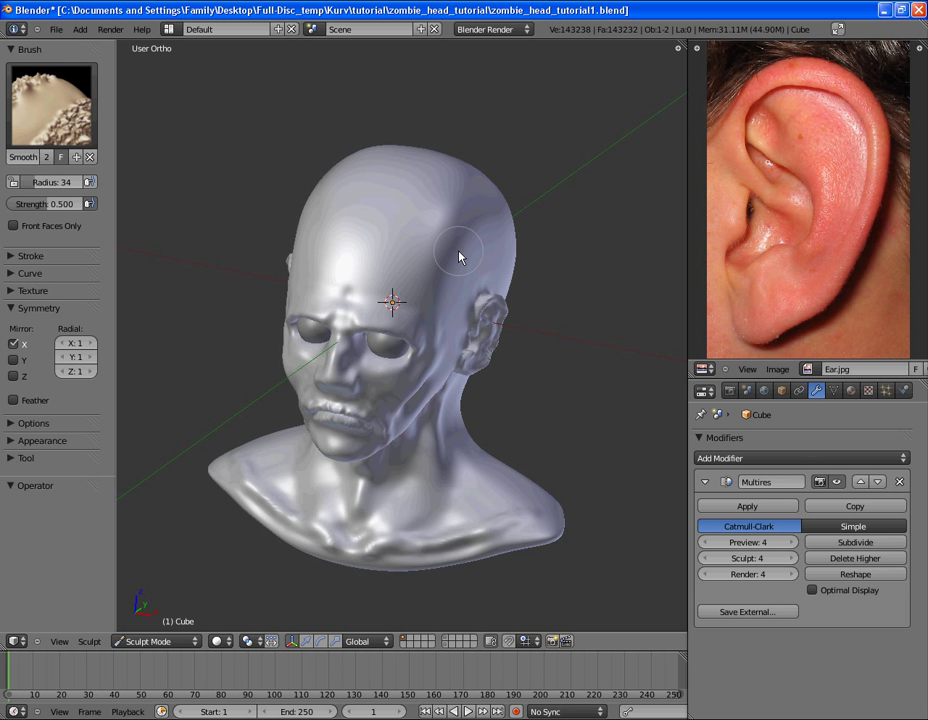
drag(460, 258, 436, 222)
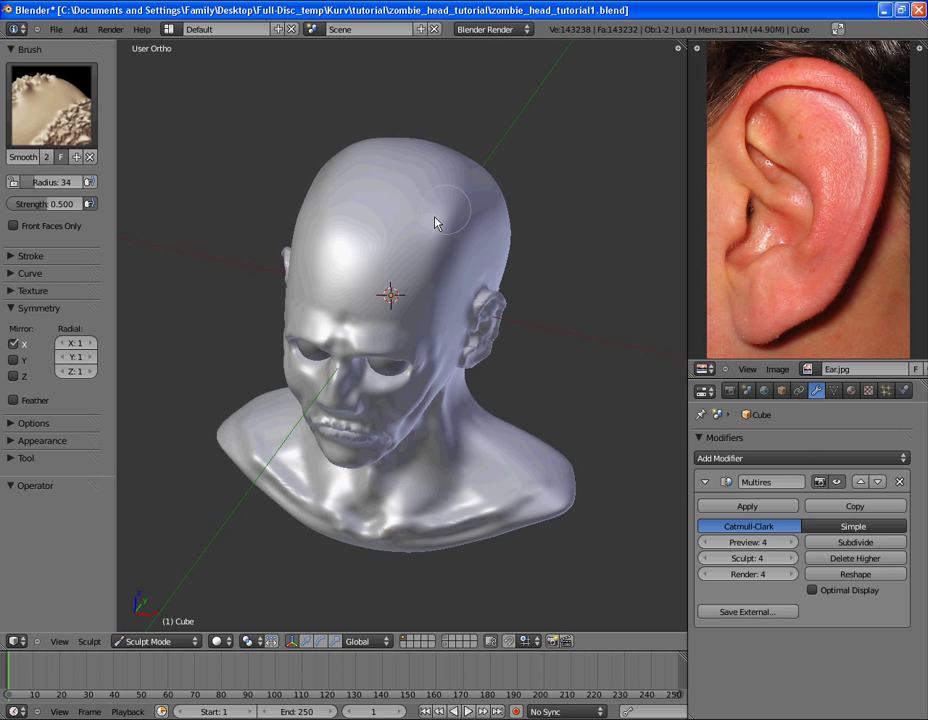